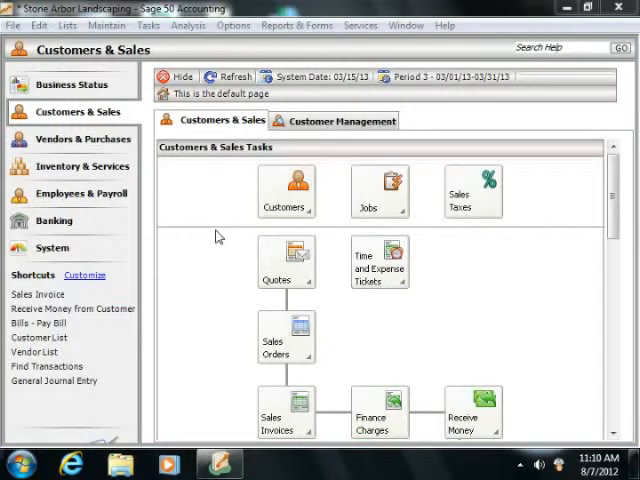
- Show the Time/Expense entry options from the Tasks menu
{"action": "left_click", "coordinate": [148, 24]}
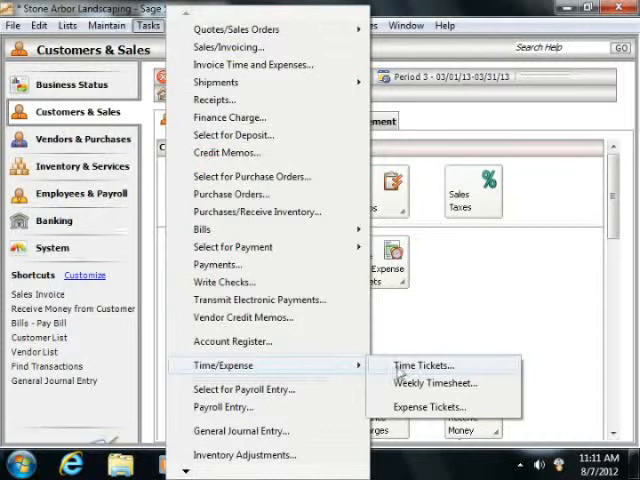
{"action": "mouse_move", "coordinate": [428, 406]}
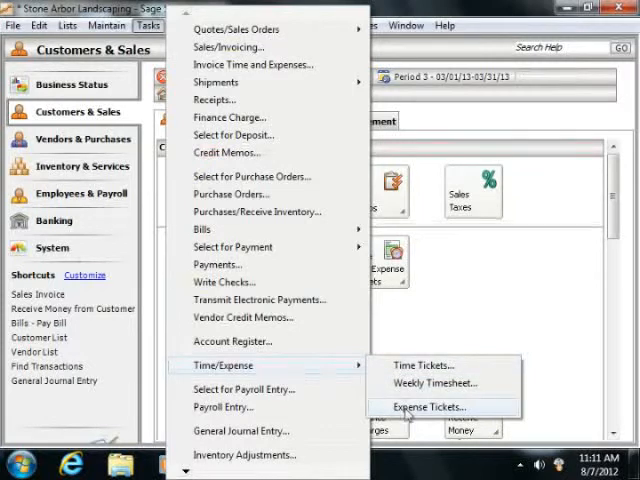
{"action": "left_click", "coordinate": [428, 406]}
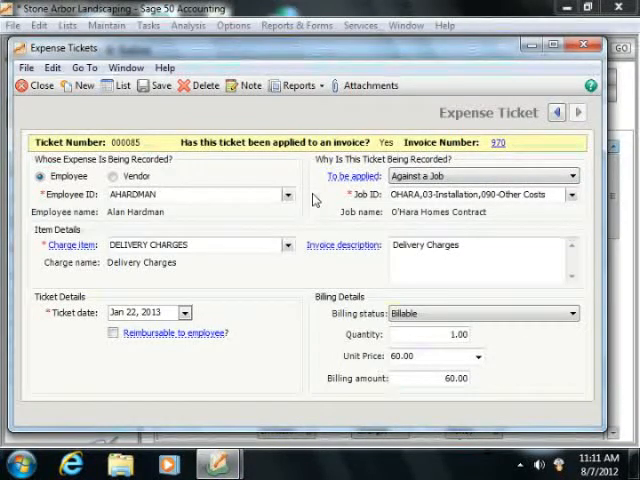
{"action": "left_click", "coordinate": [570, 176]}
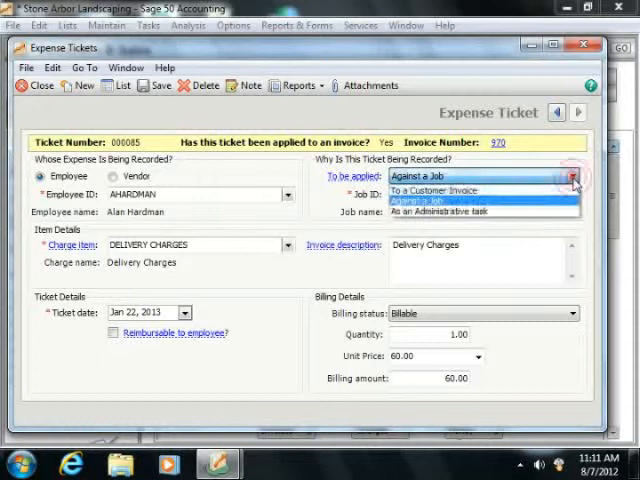
{"action": "left_click", "coordinate": [470, 194]}
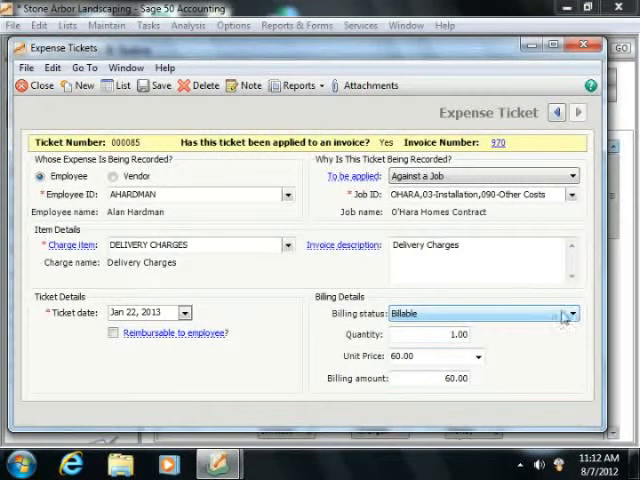
- Review the billing details and save the delivery-charge expense ticket
{"action": "left_click", "coordinate": [572, 314]}
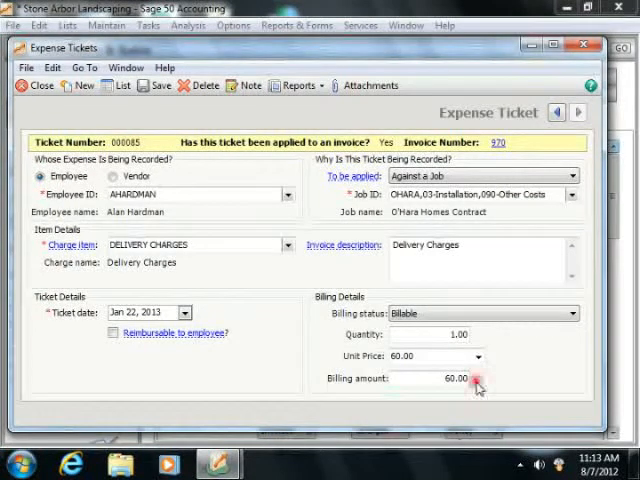
{"action": "mouse_move", "coordinate": [476, 384]}
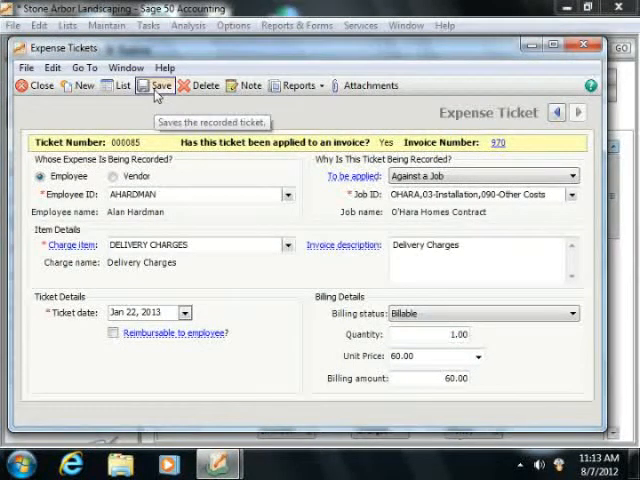
{"action": "left_click", "coordinate": [156, 84]}
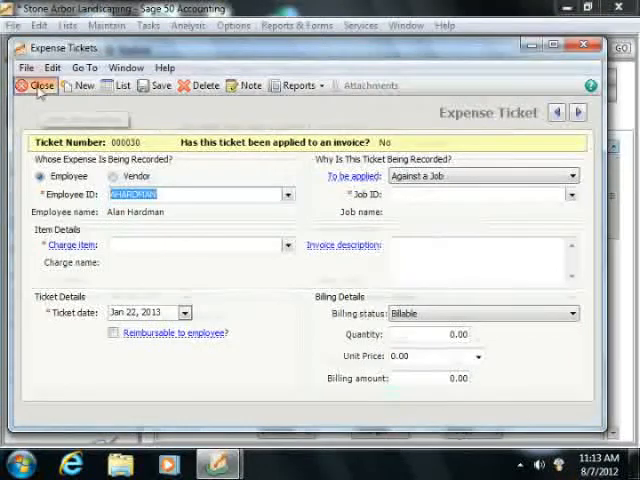